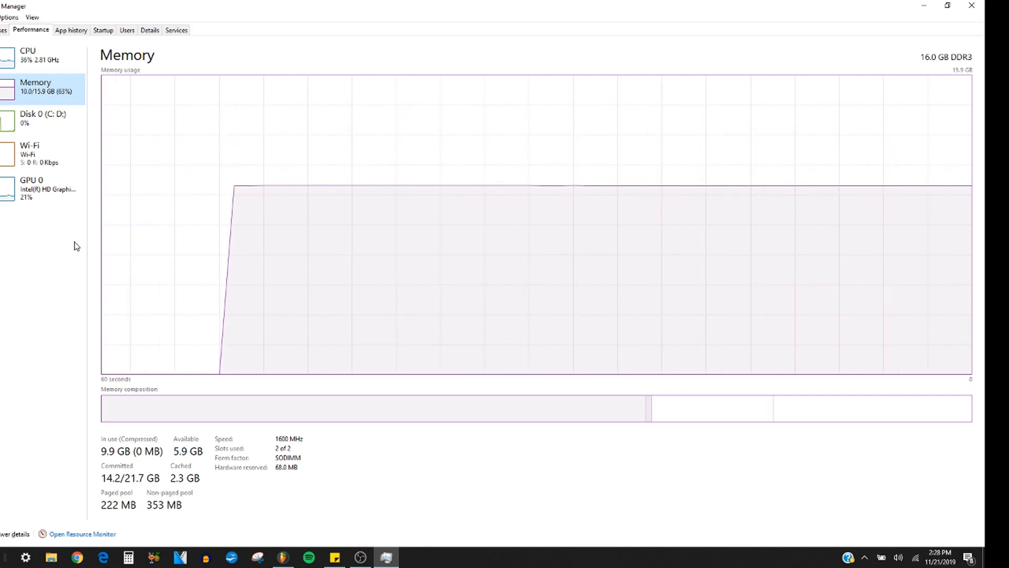
{"action": "mouse_move", "coordinate": [854, 135]}
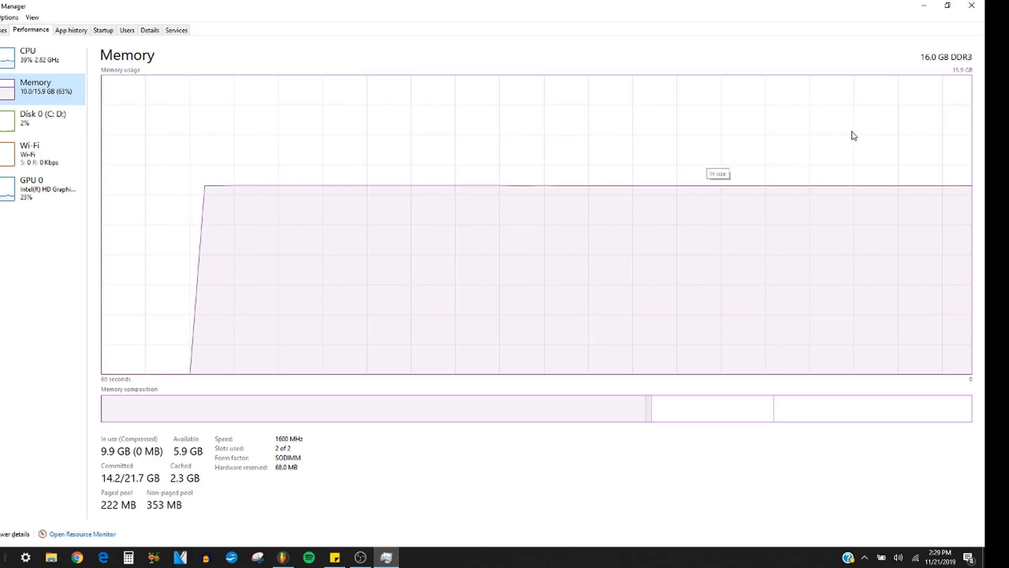
{"action": "mouse_move", "coordinate": [808, 84]}
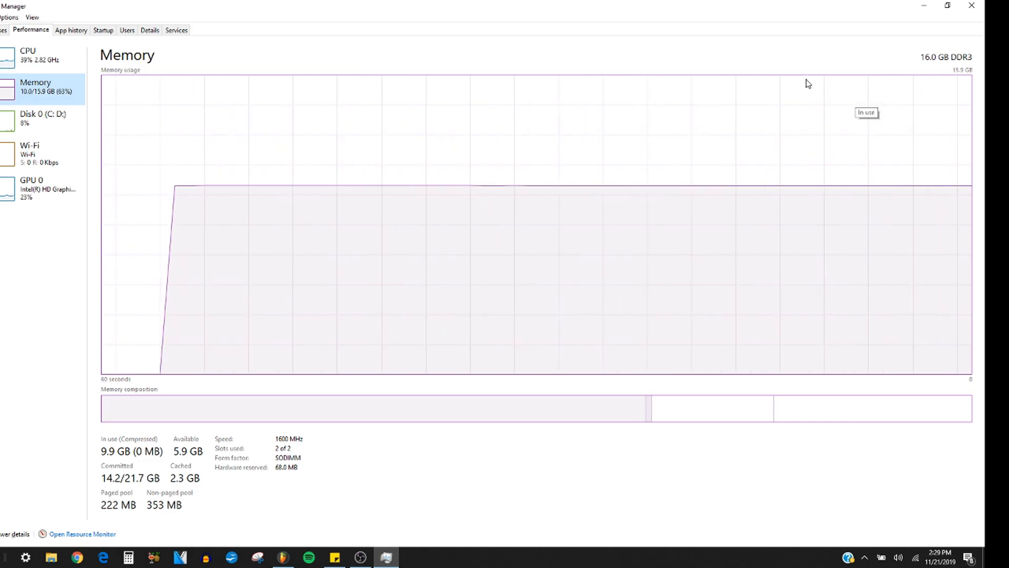
{"action": "mouse_move", "coordinate": [794, 98]}
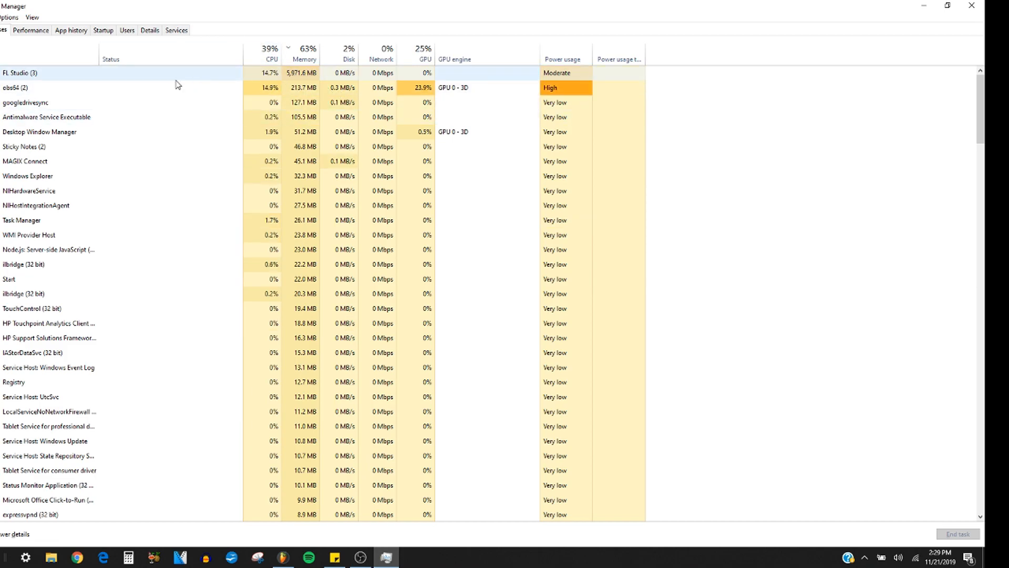
{"action": "mouse_move", "coordinate": [539, 210]}
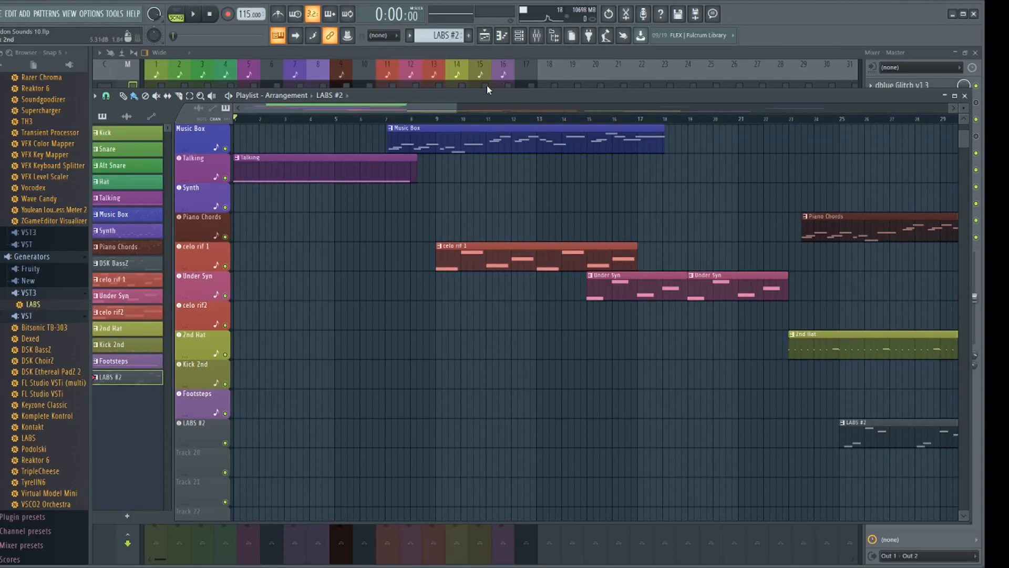
Close FL Studio from its title bar, returning to the Windows desktop with the sticky note.
{"action": "scroll", "scroll_direction": "up", "scroll_amount": 3}
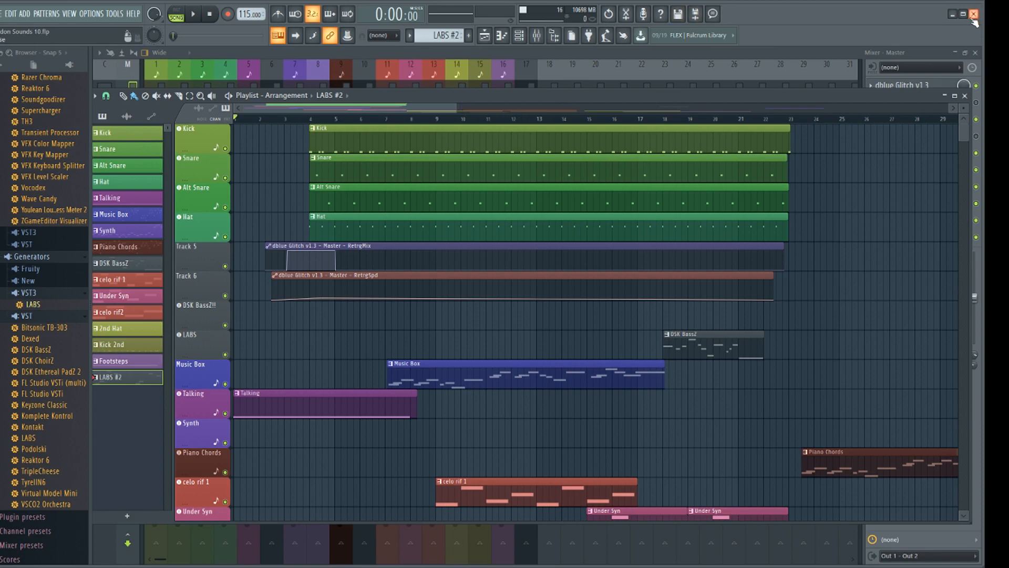
{"action": "mouse_move", "coordinate": [955, 20]}
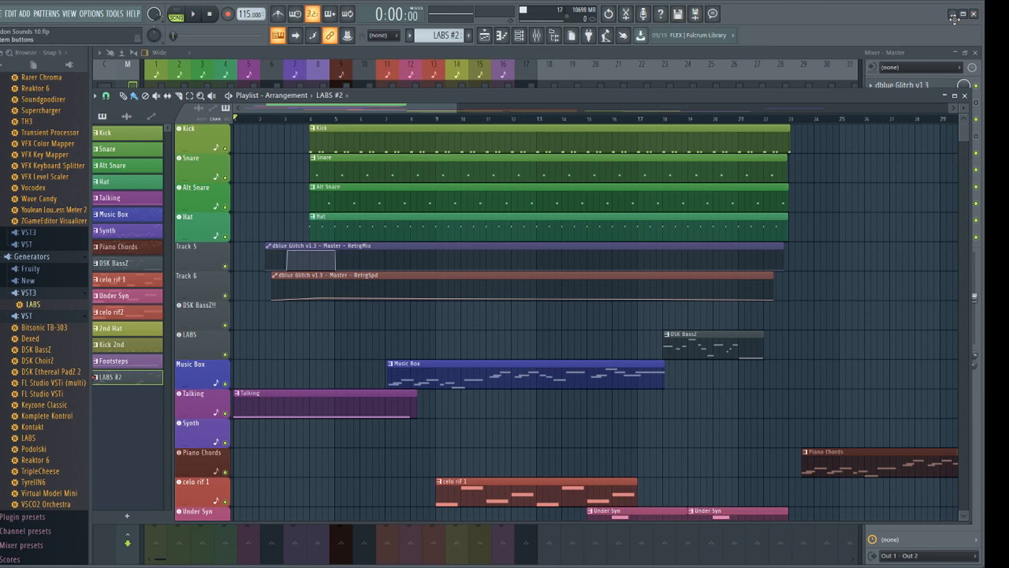
{"action": "left_click", "coordinate": [962, 13]}
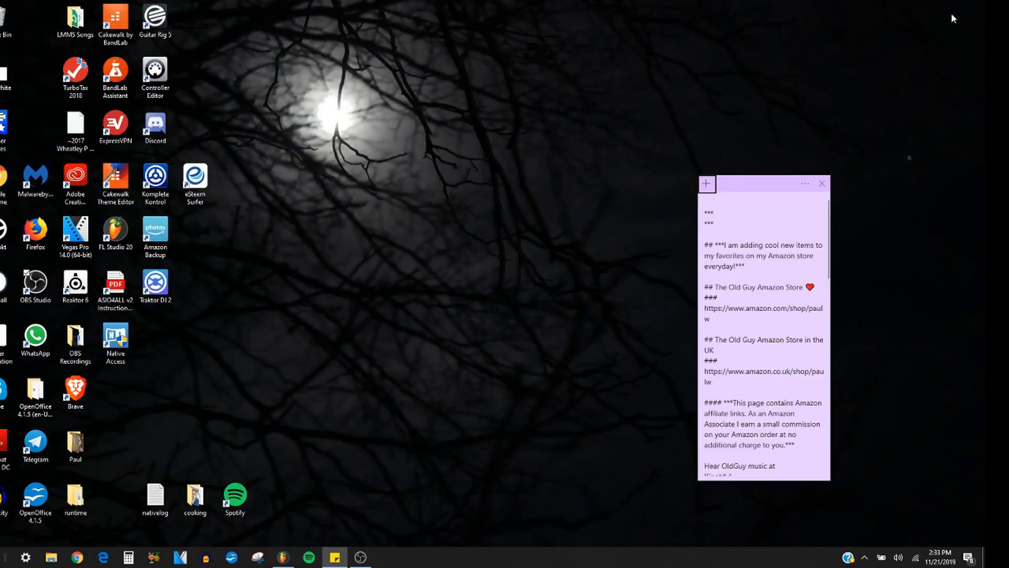